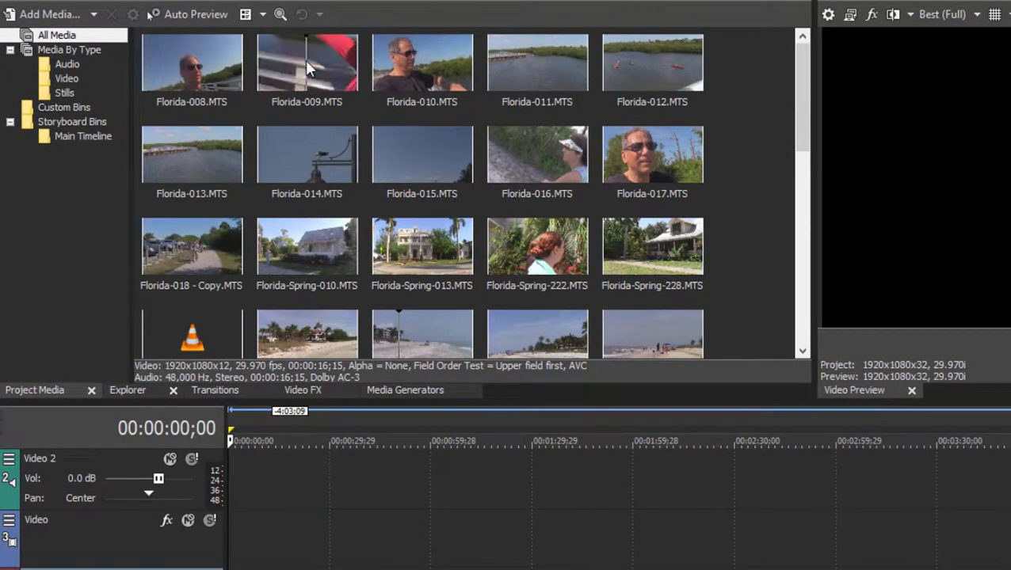
Select Florida-009 in the Project Media library
{"action": "left_click", "coordinate": [307, 63]}
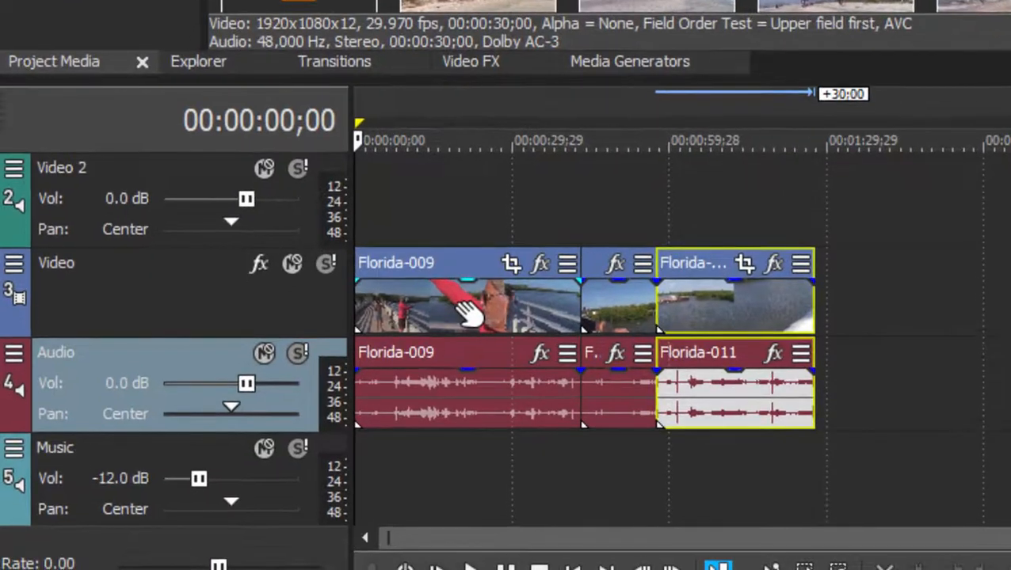
{"action": "mouse_move", "coordinate": [570, 380]}
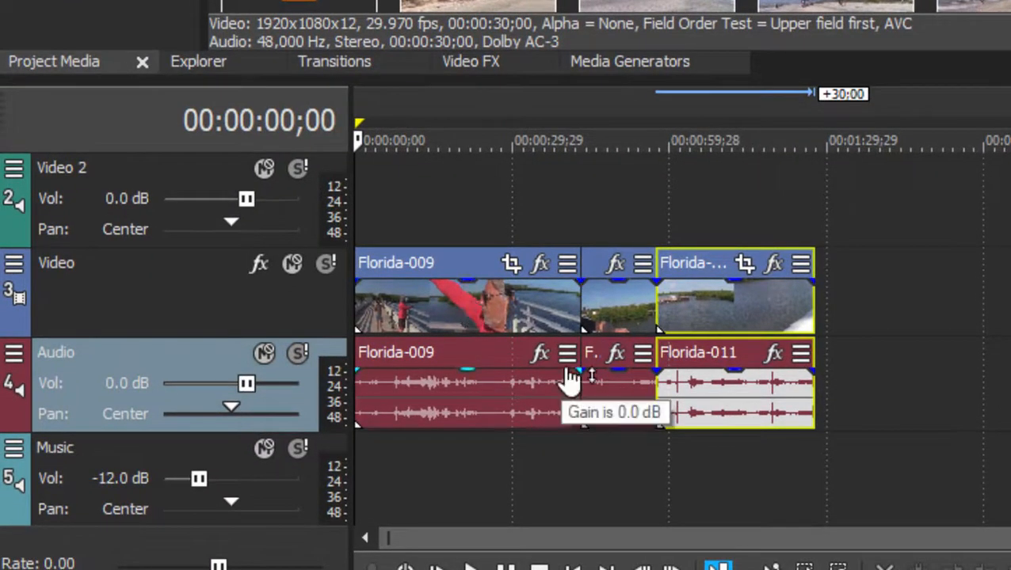
{"action": "mouse_move", "coordinate": [554, 305]}
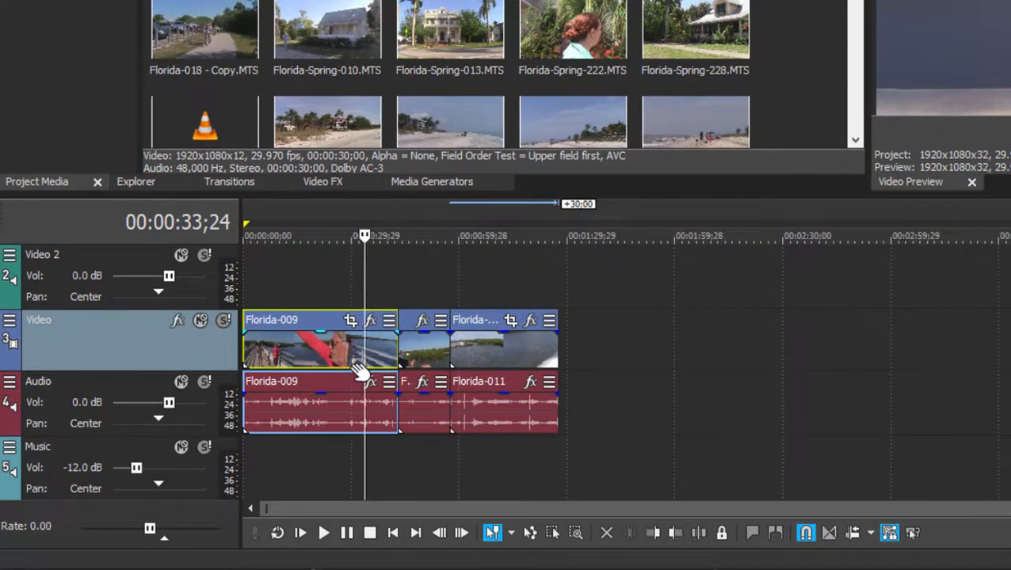
{"action": "mouse_move", "coordinate": [388, 284]}
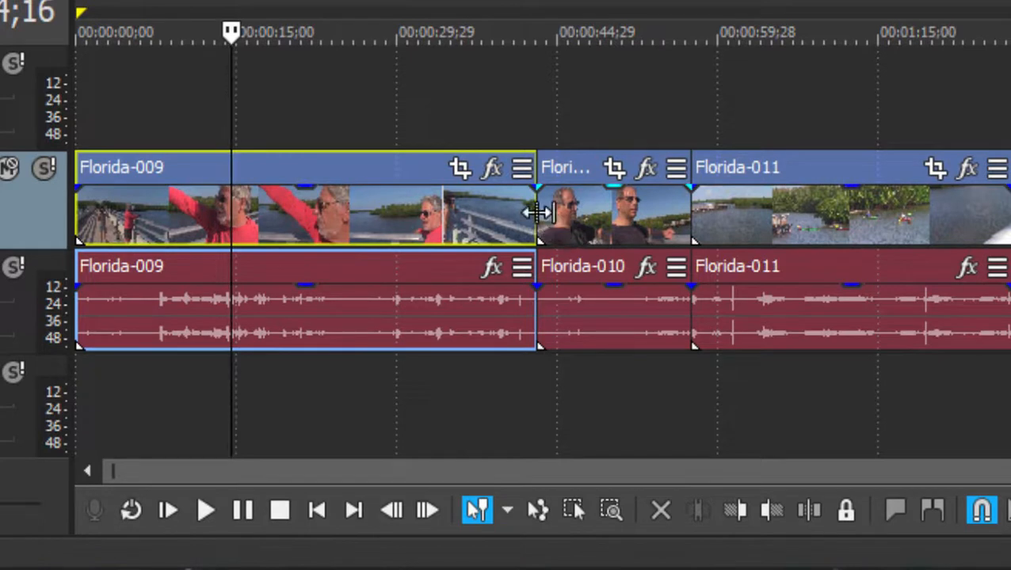
{"action": "mouse_move", "coordinate": [537, 212]}
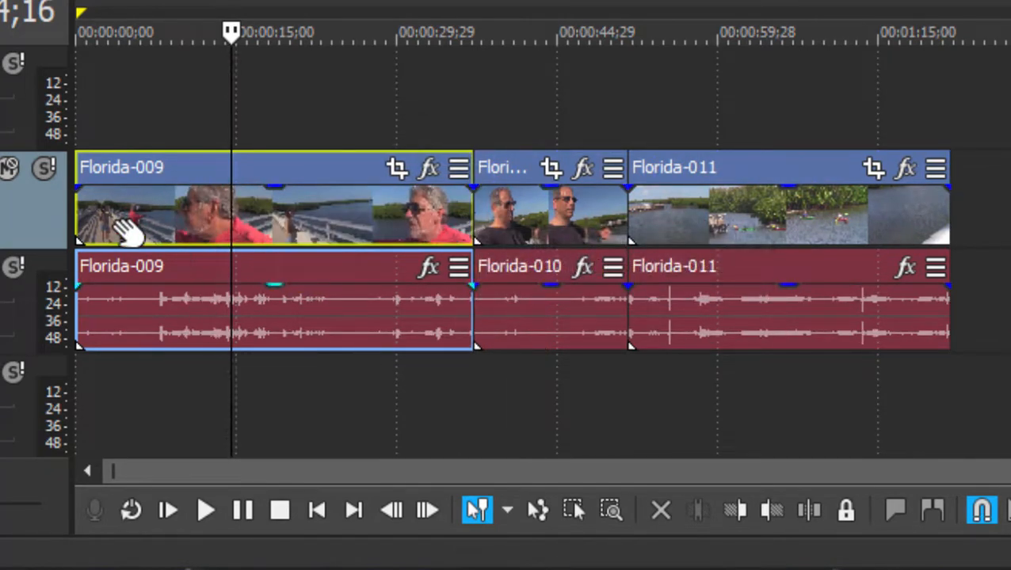
{"action": "mouse_move", "coordinate": [83, 216]}
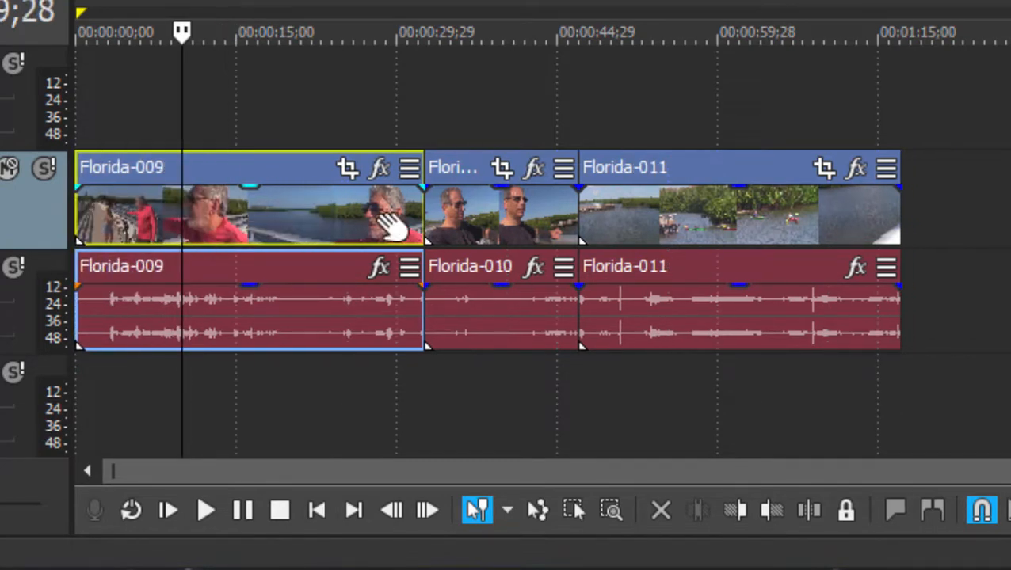
{"action": "mouse_move", "coordinate": [297, 99]}
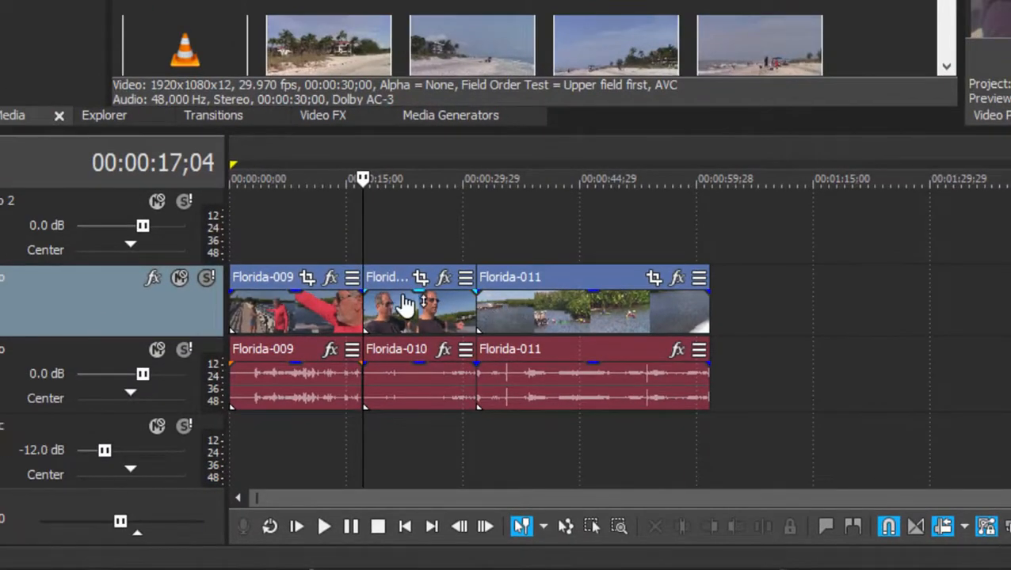
Click the Florida-009 event on the timeline after trimming it shorter
{"action": "left_click", "coordinate": [295, 309]}
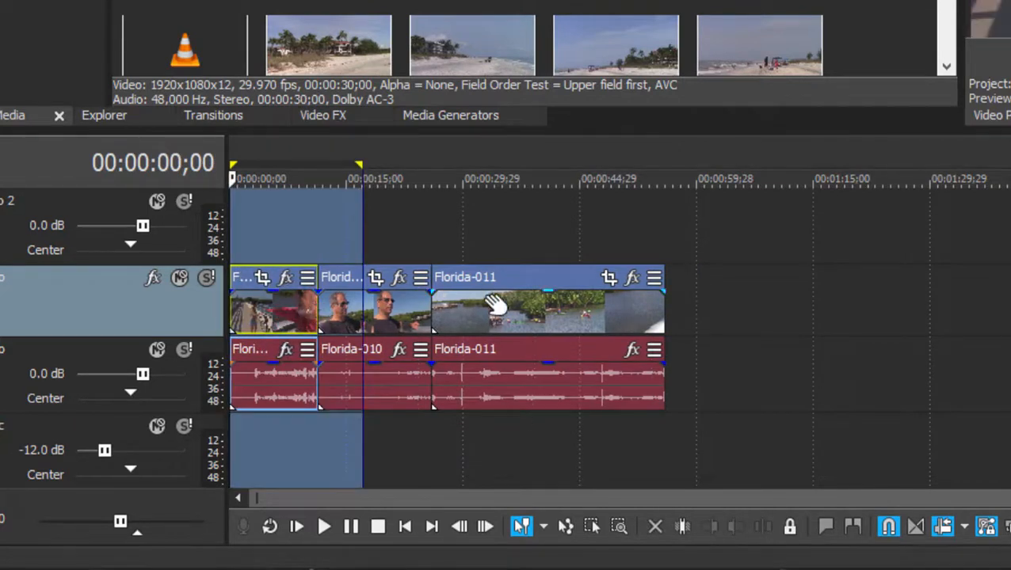
{"action": "mouse_move", "coordinate": [523, 244]}
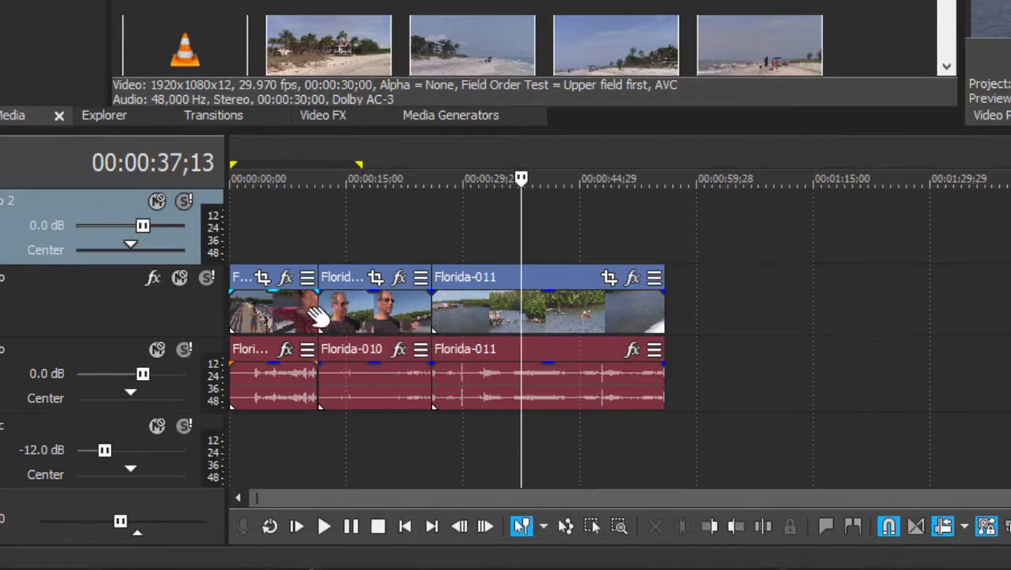
{"action": "mouse_move", "coordinate": [315, 307]}
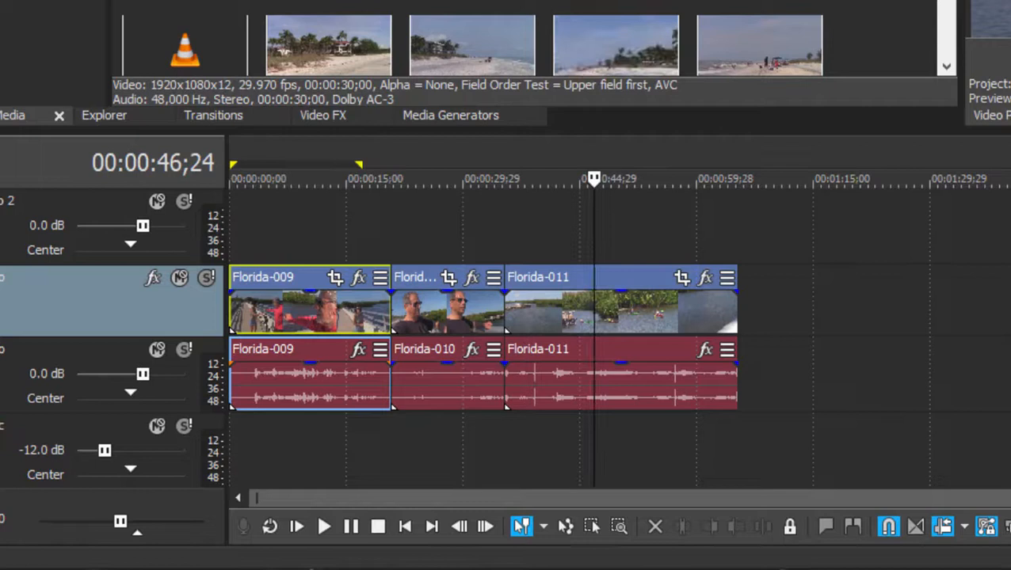
Click on the timeline near Florida-010 while adjusting the Florida-009 length
{"action": "left_click", "coordinate": [440, 376]}
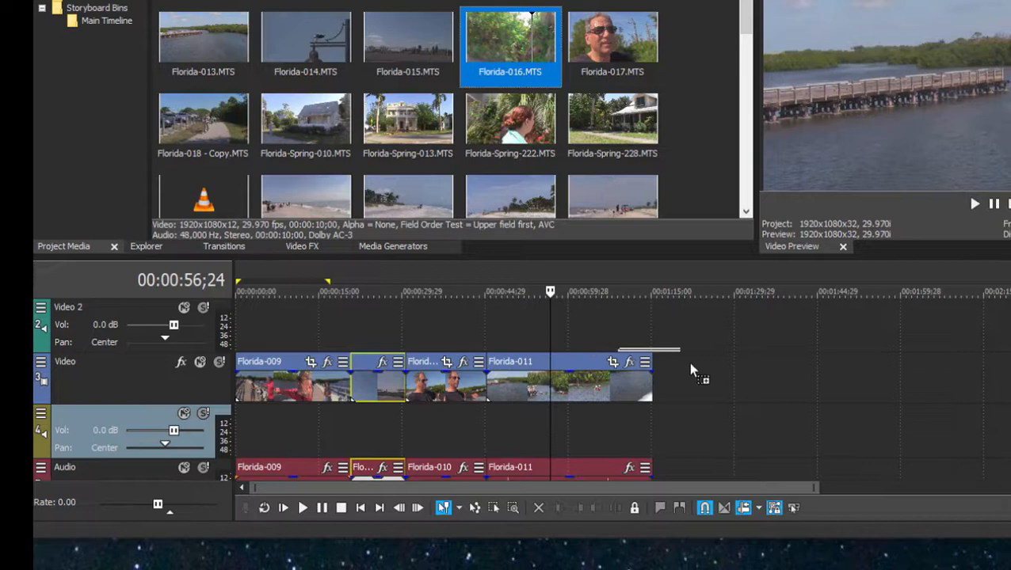
Drop Florida-016 onto new top tracks and slide it left to about 00:00:24
{"action": "left_click_drag", "start_coordinate": [510, 39], "coordinate": [638, 329]}
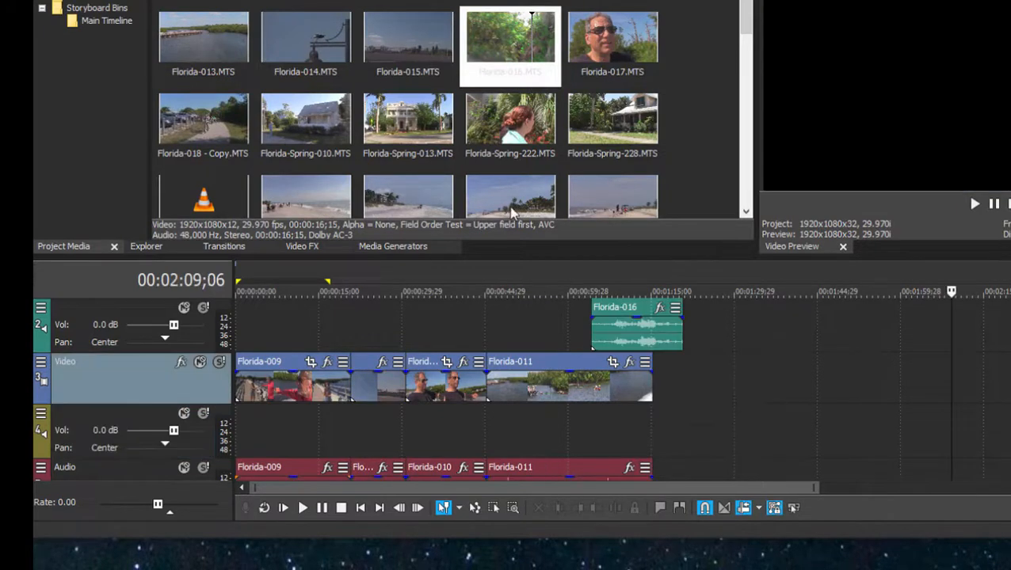
{"action": "mouse_move", "coordinate": [511, 261]}
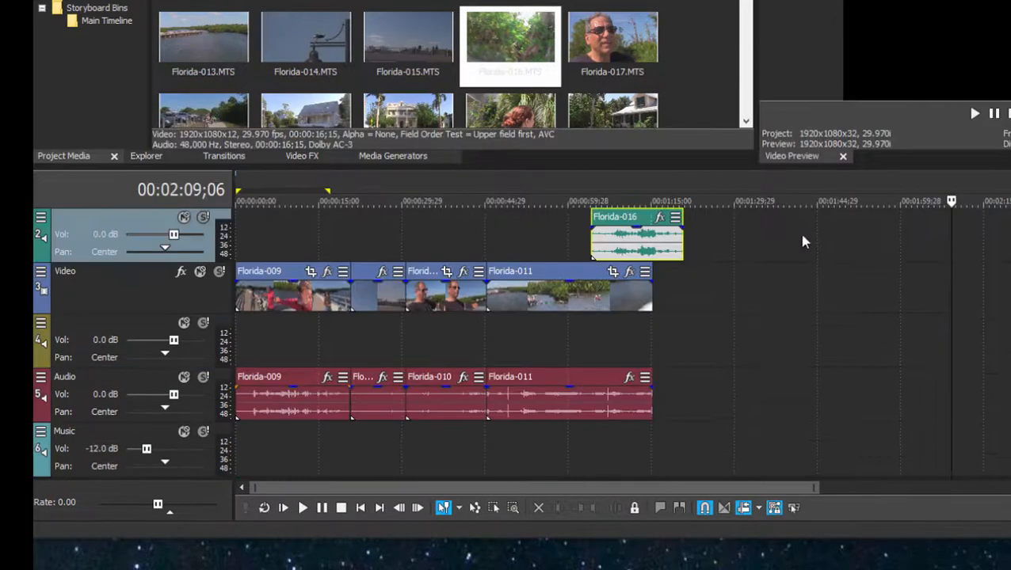
{"action": "left_click_drag", "start_coordinate": [638, 233], "coordinate": [467, 233]}
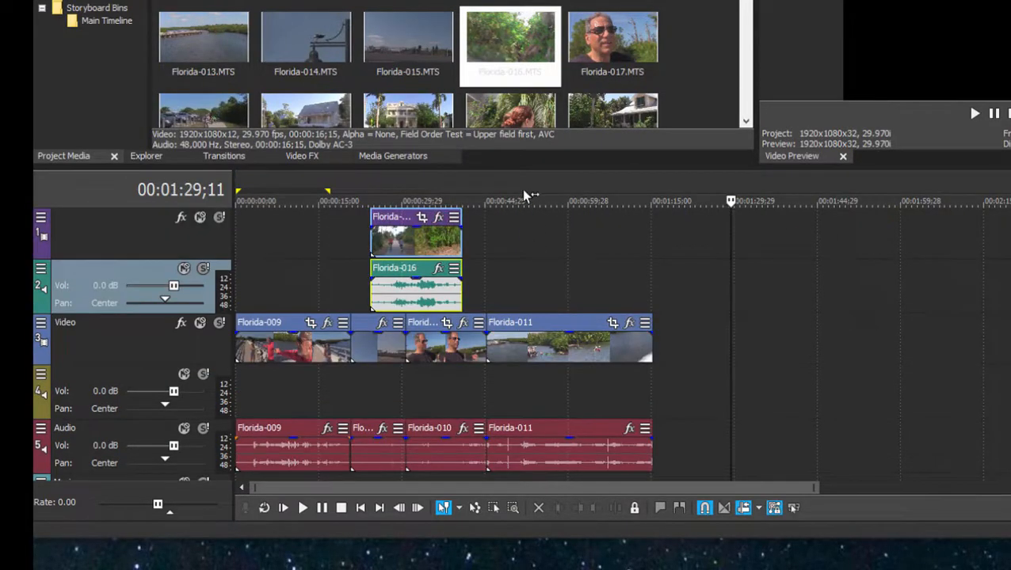
{"action": "mouse_move", "coordinate": [483, 269]}
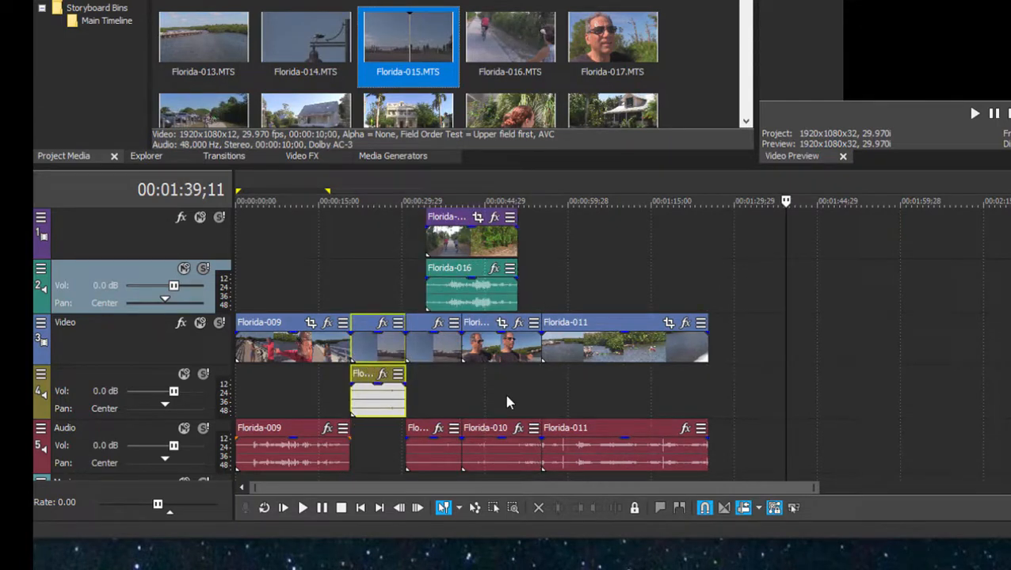
{"action": "mouse_move", "coordinate": [507, 336]}
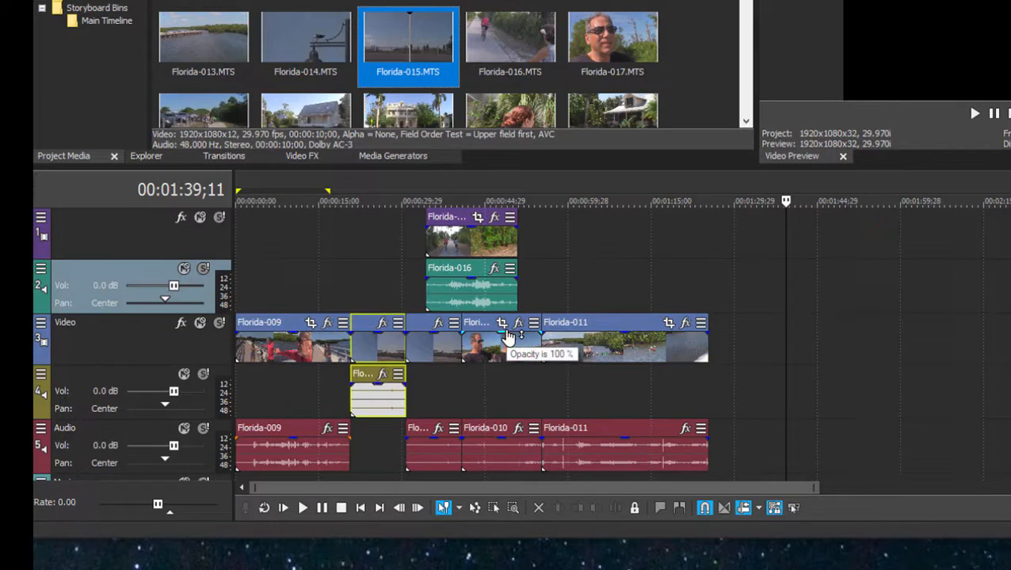
{"action": "mouse_move", "coordinate": [483, 337]}
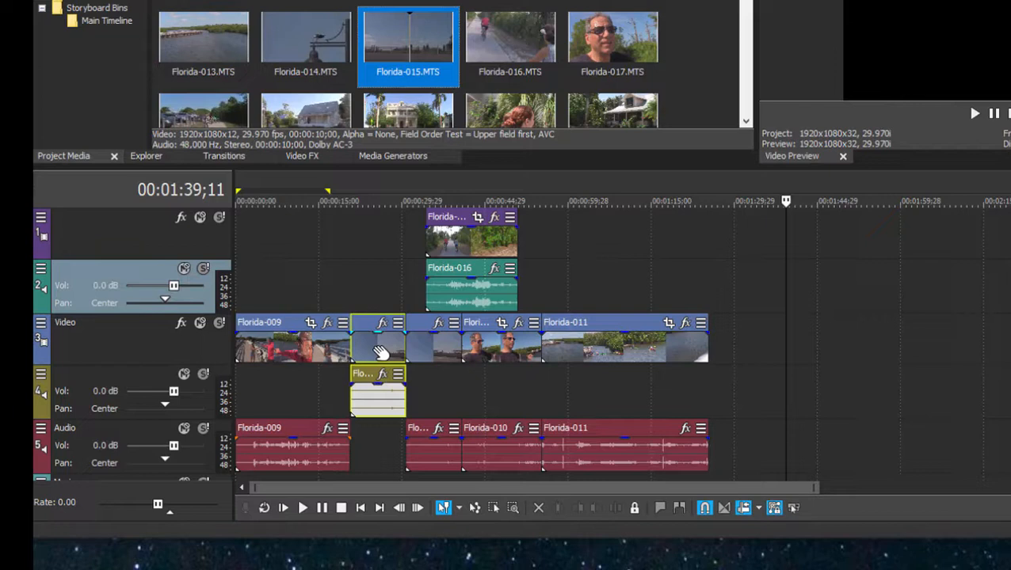
{"action": "mouse_move", "coordinate": [807, 315]}
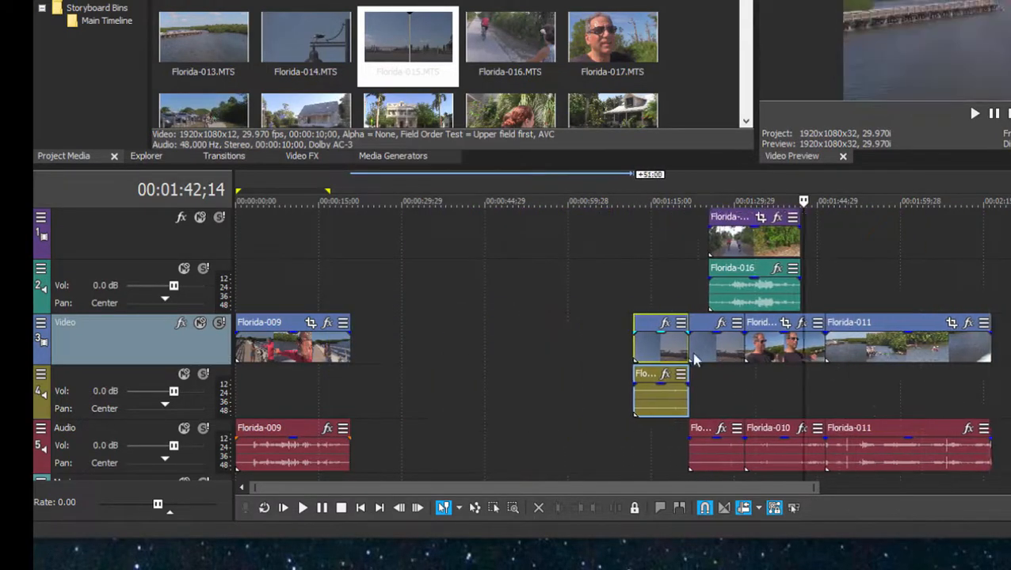
{"action": "scroll", "scroll_direction": "left", "scroll_amount": 3}
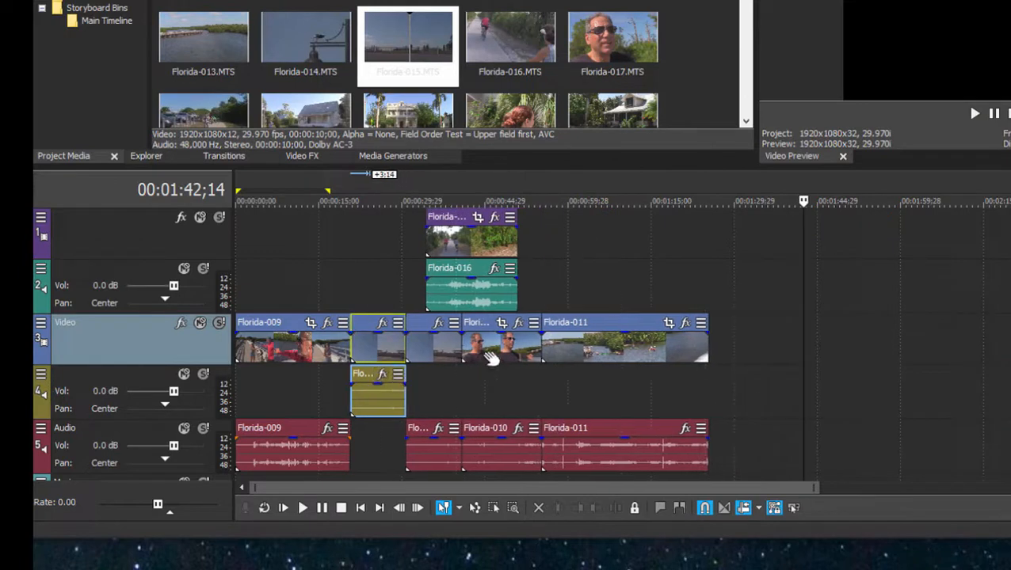
{"action": "left_click", "coordinate": [671, 200]}
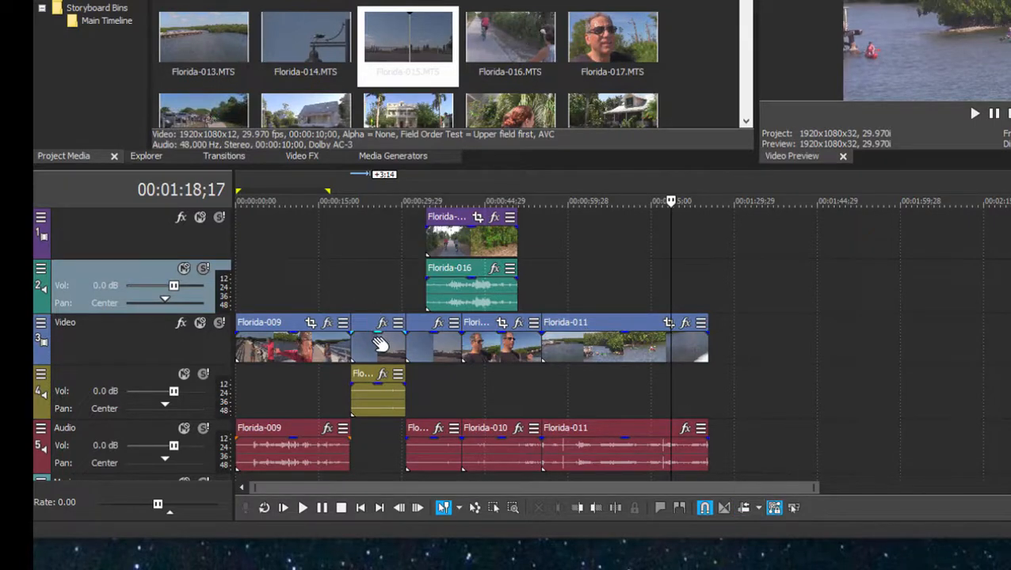
{"action": "left_click", "coordinate": [378, 345]}
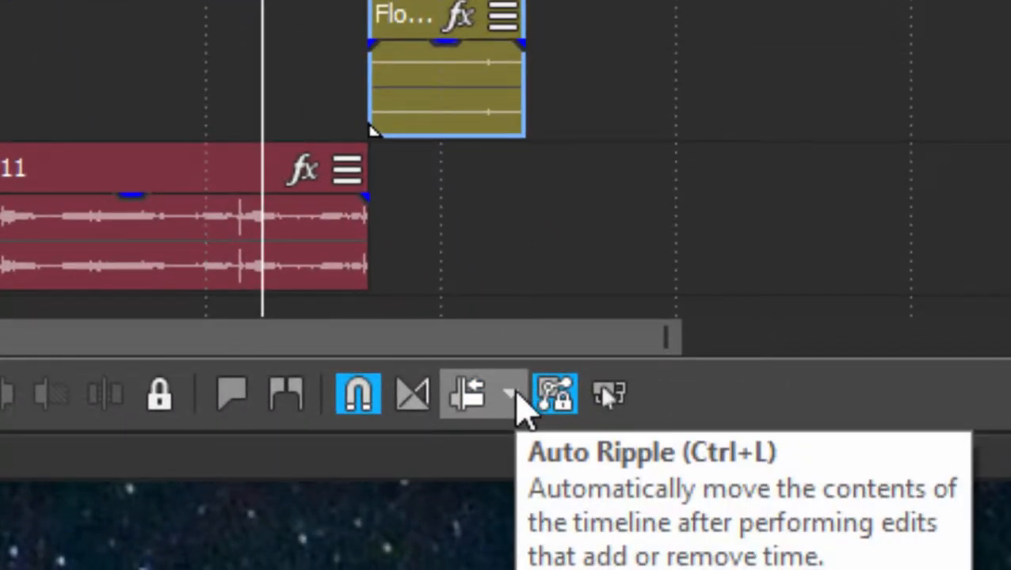
Open the Auto Ripple dropdown showing All Tracks, Markers, and Regions
{"action": "left_click", "coordinate": [510, 395]}
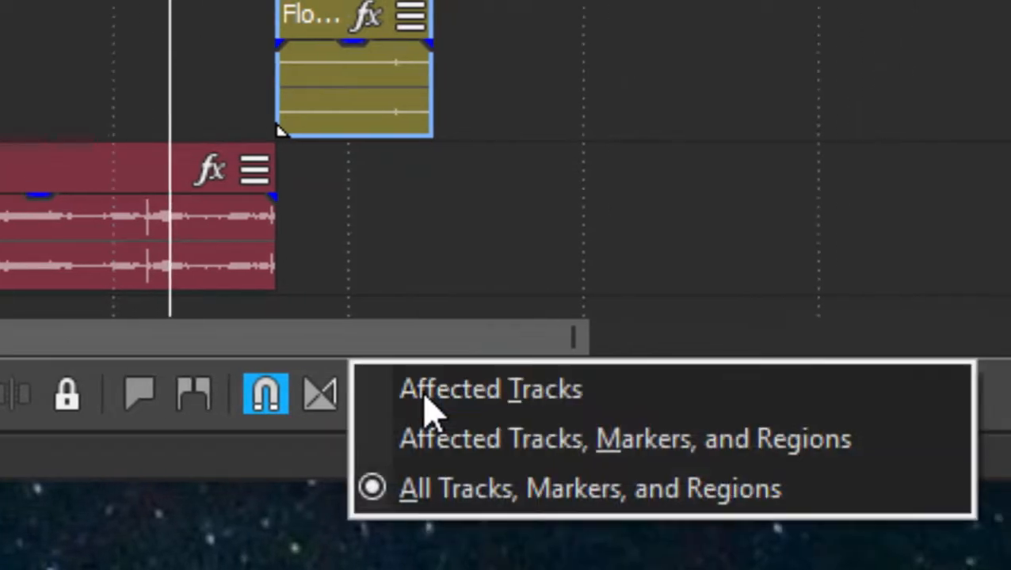
{"action": "mouse_move", "coordinate": [808, 487]}
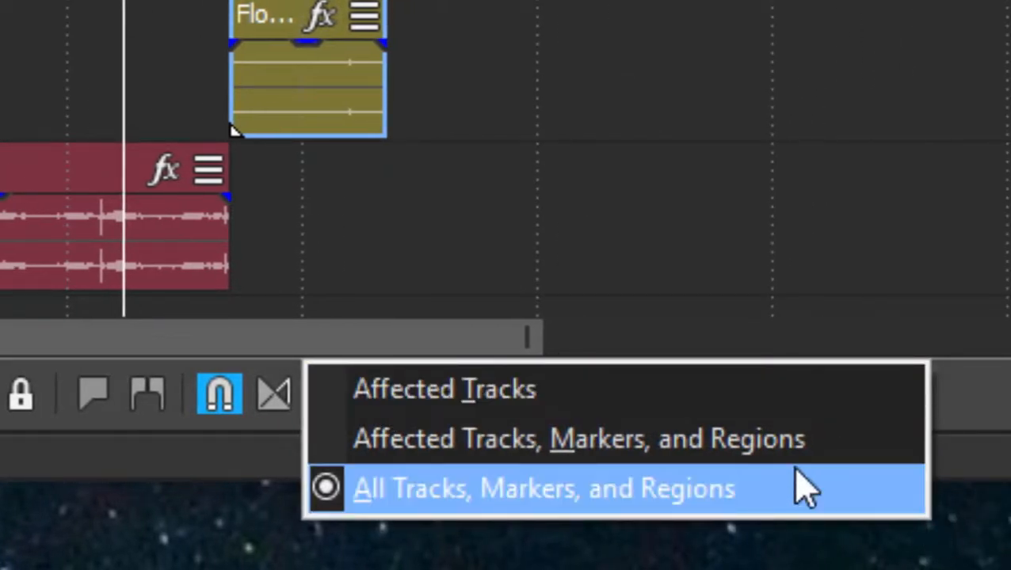
{"action": "mouse_move", "coordinate": [808, 440]}
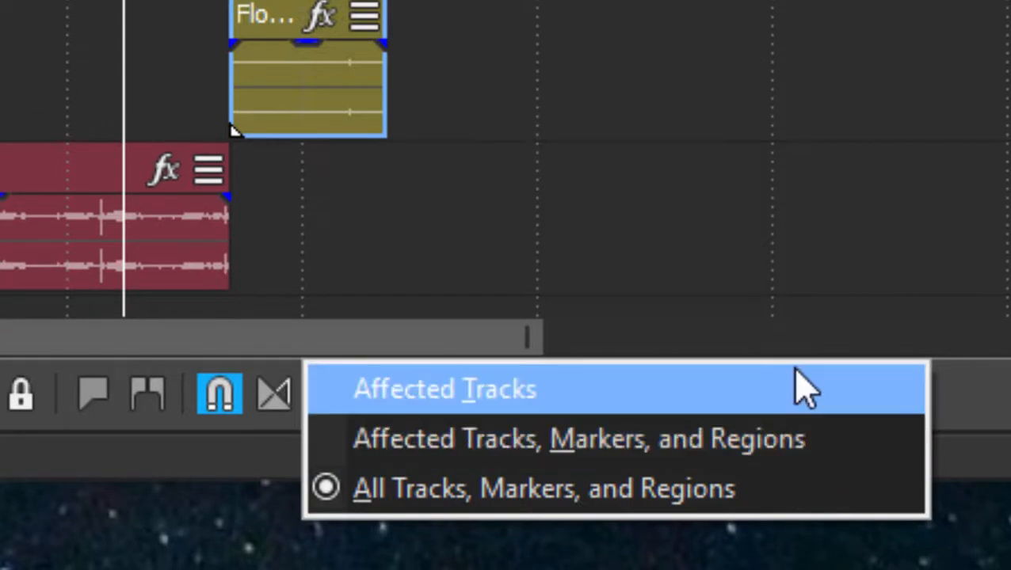
{"action": "mouse_move", "coordinate": [800, 455]}
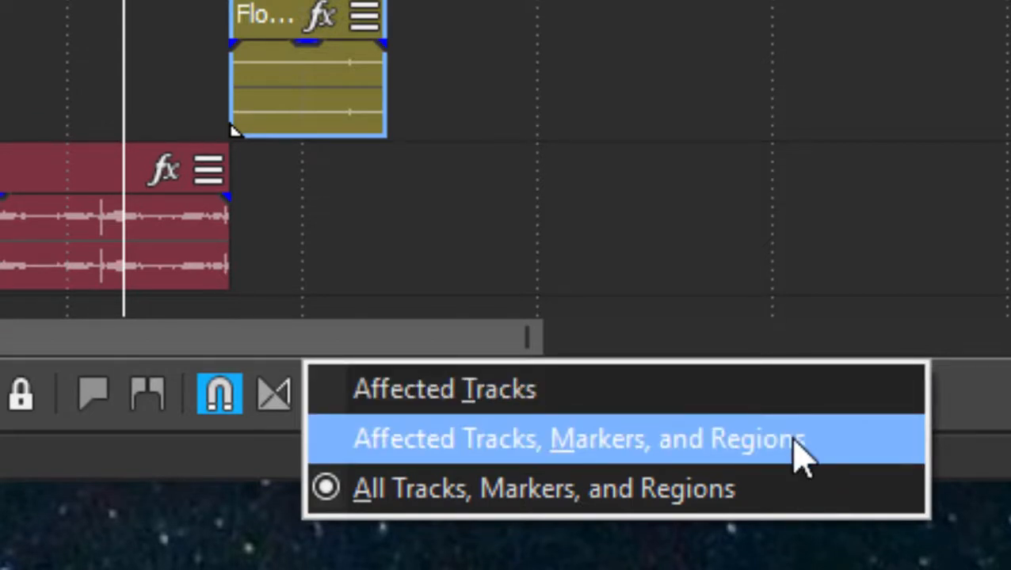
{"action": "mouse_move", "coordinate": [804, 487]}
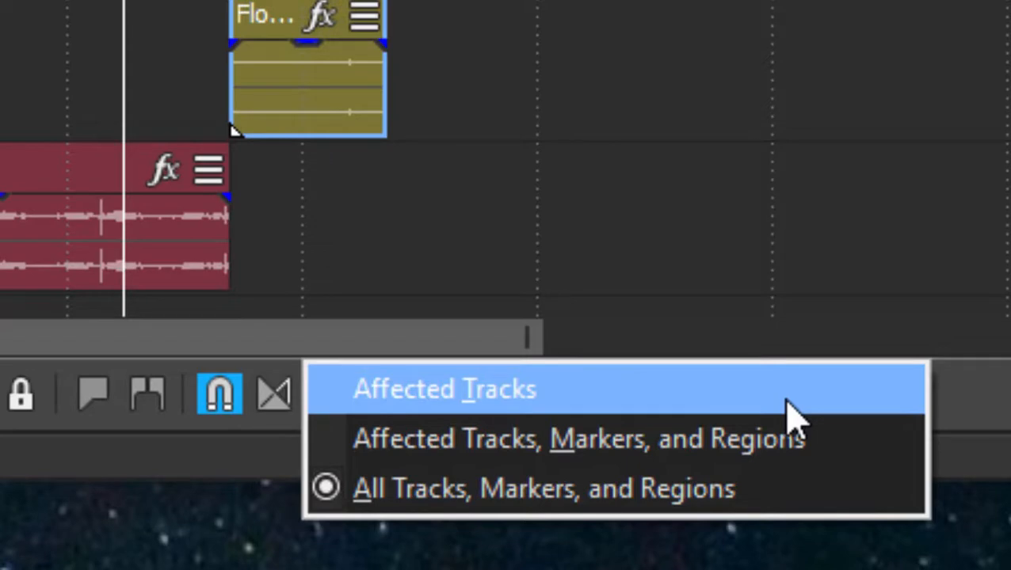
Choose Affected Tracks as the Auto Ripple mode
{"action": "left_click", "coordinate": [444, 388]}
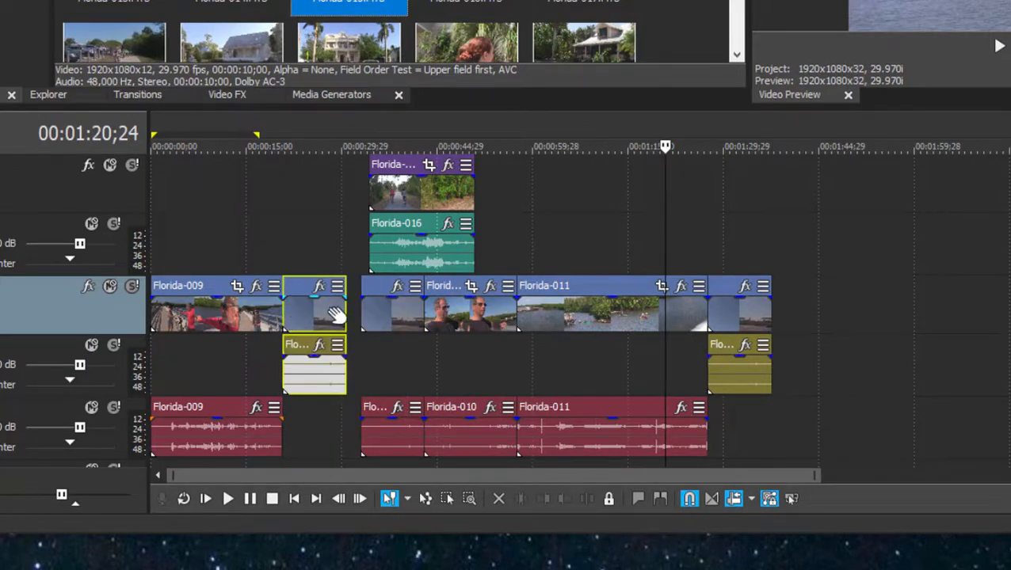
{"action": "mouse_move", "coordinate": [737, 309]}
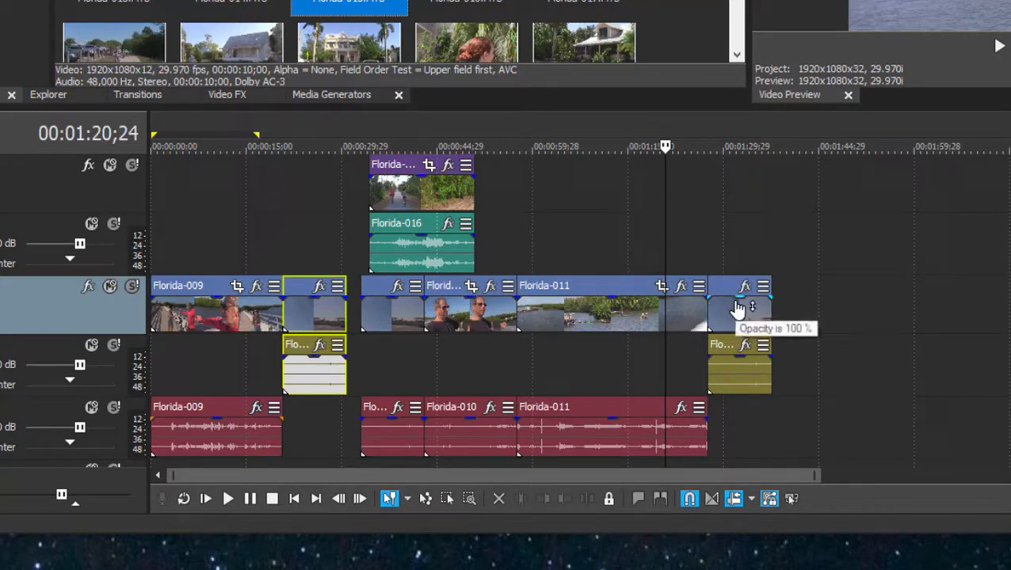
{"action": "mouse_move", "coordinate": [717, 303]}
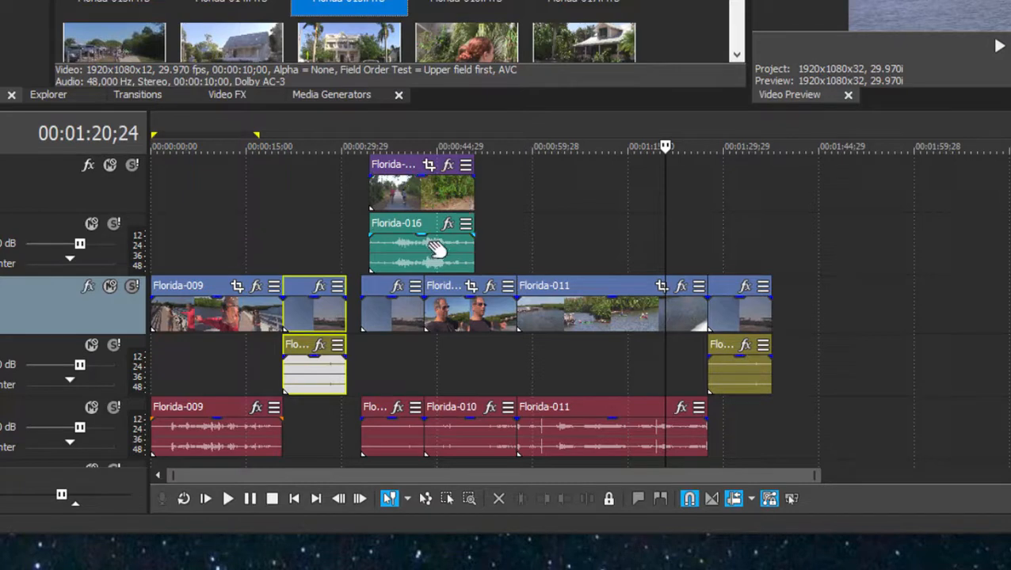
{"action": "mouse_move", "coordinate": [816, 498]}
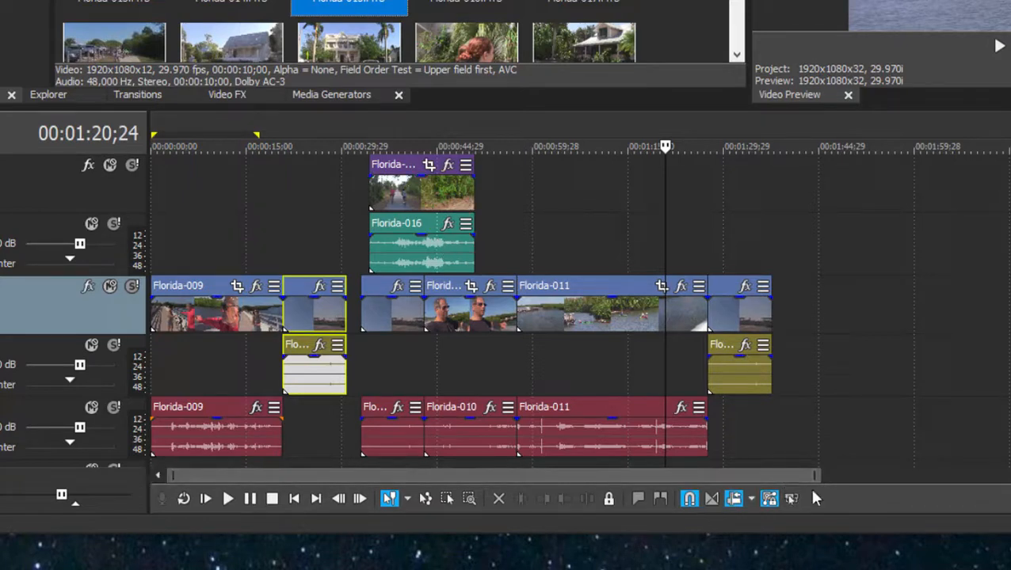